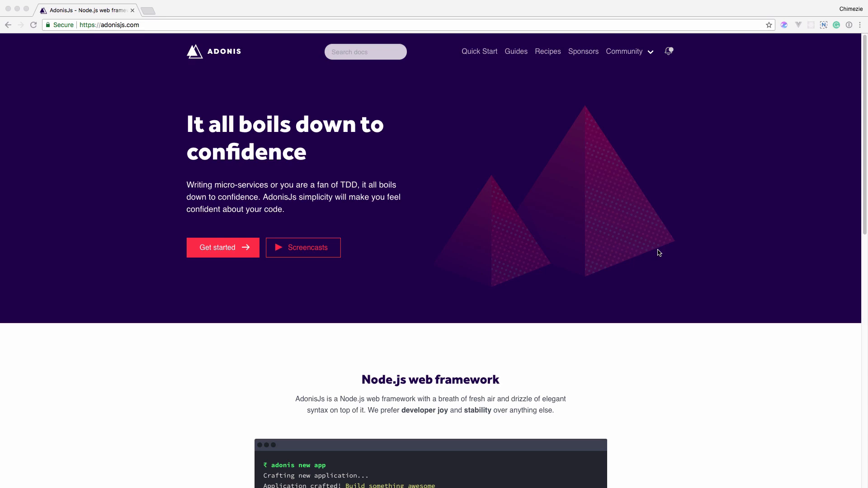
mouse_move(682, 303)
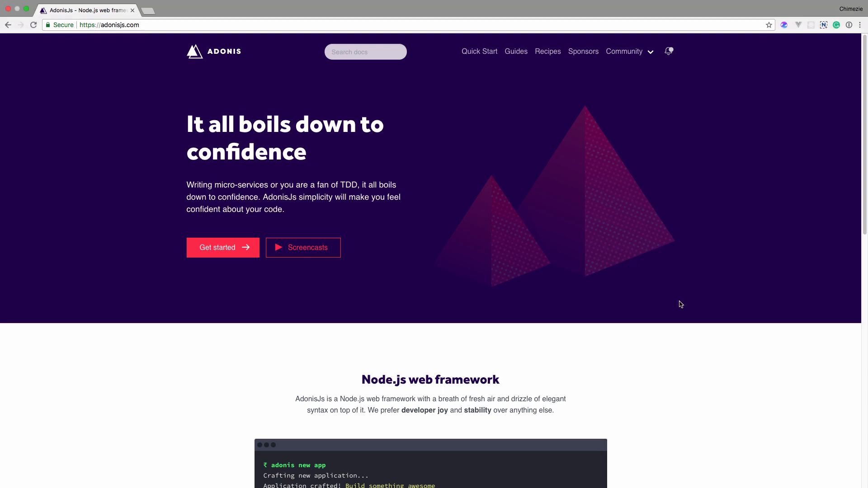